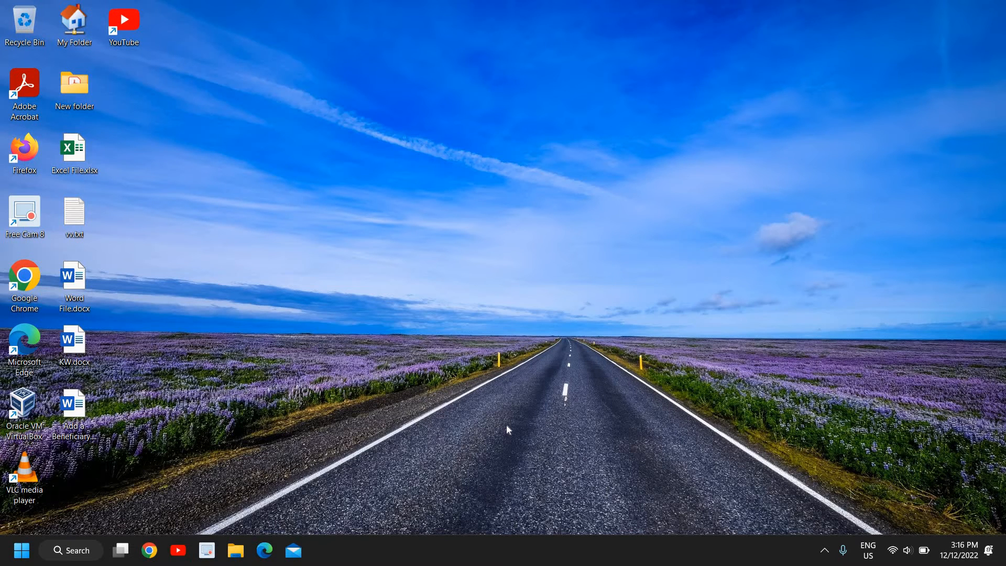
{"action": "mouse_move", "coordinate": [432, 421]}
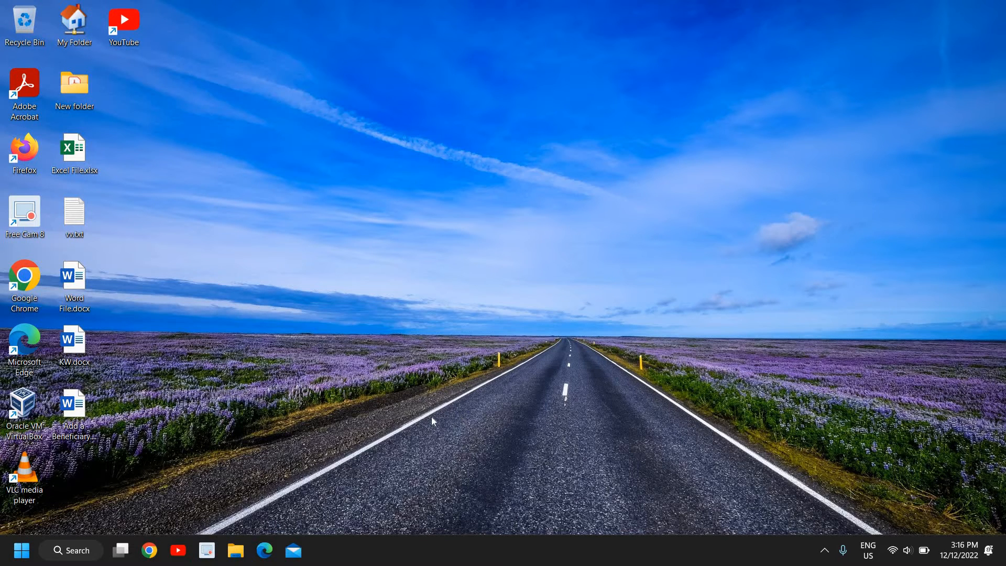
{"action": "mouse_move", "coordinate": [54, 495]}
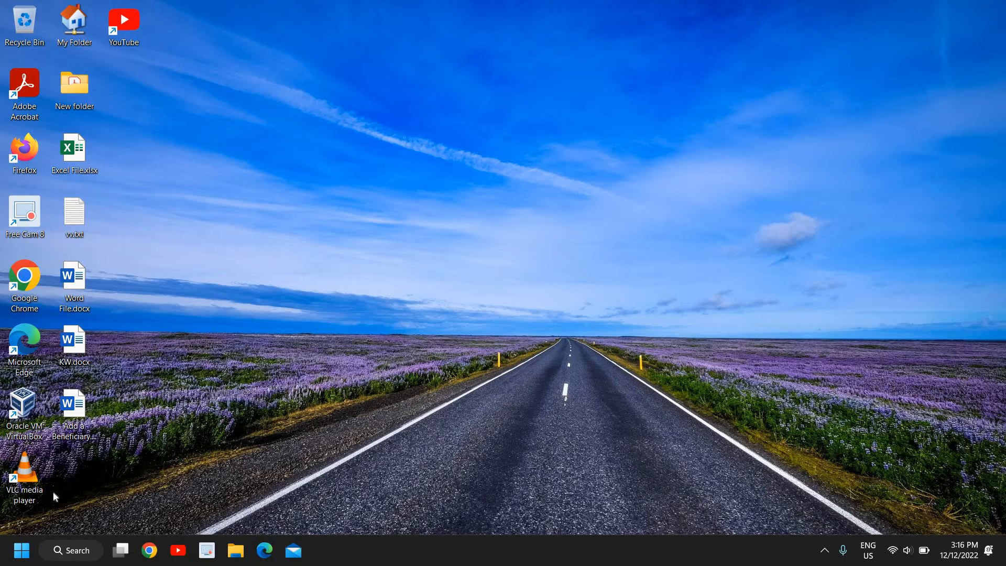
{"action": "mouse_move", "coordinate": [240, 442]}
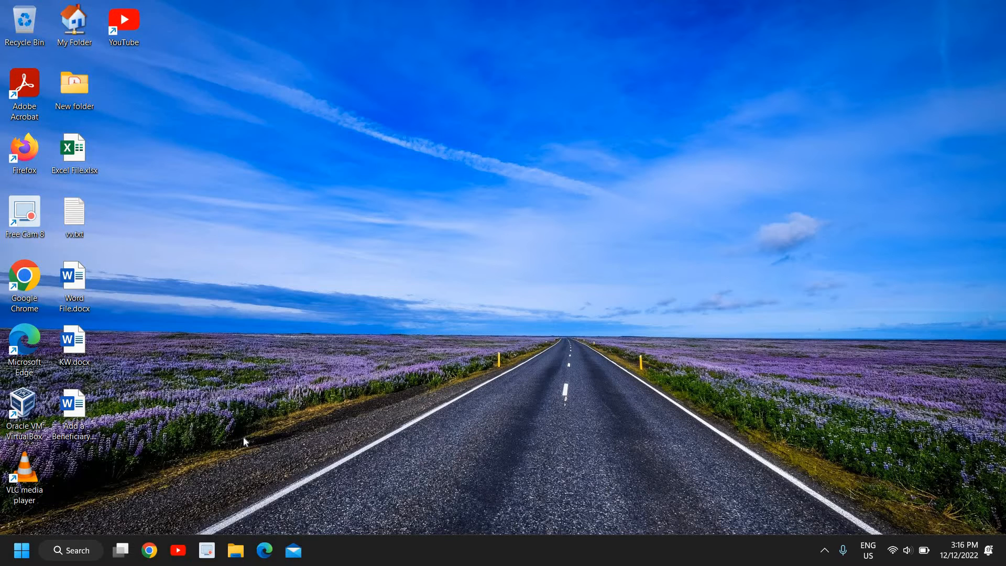
{"action": "mouse_move", "coordinate": [40, 462]}
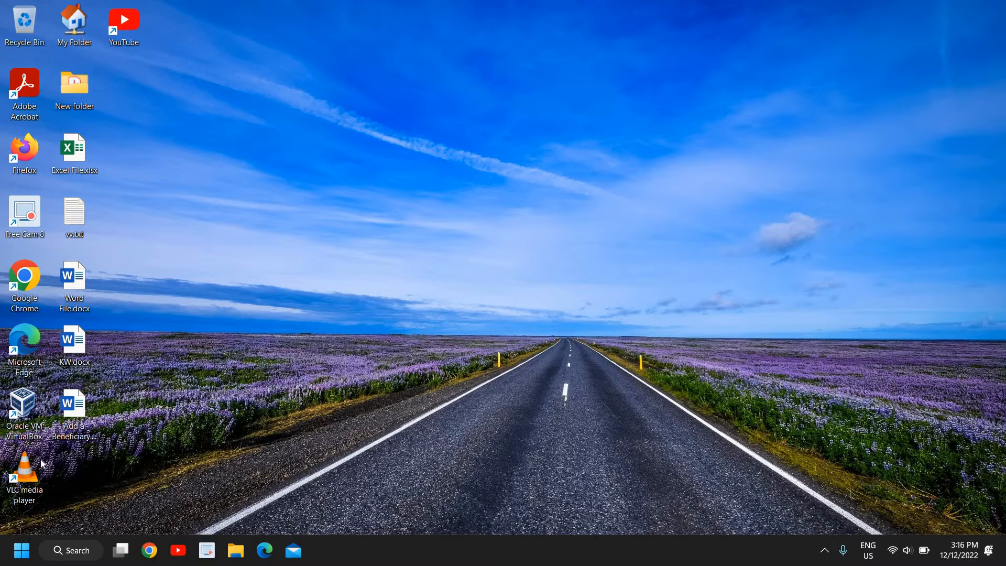
{"action": "mouse_move", "coordinate": [154, 461]}
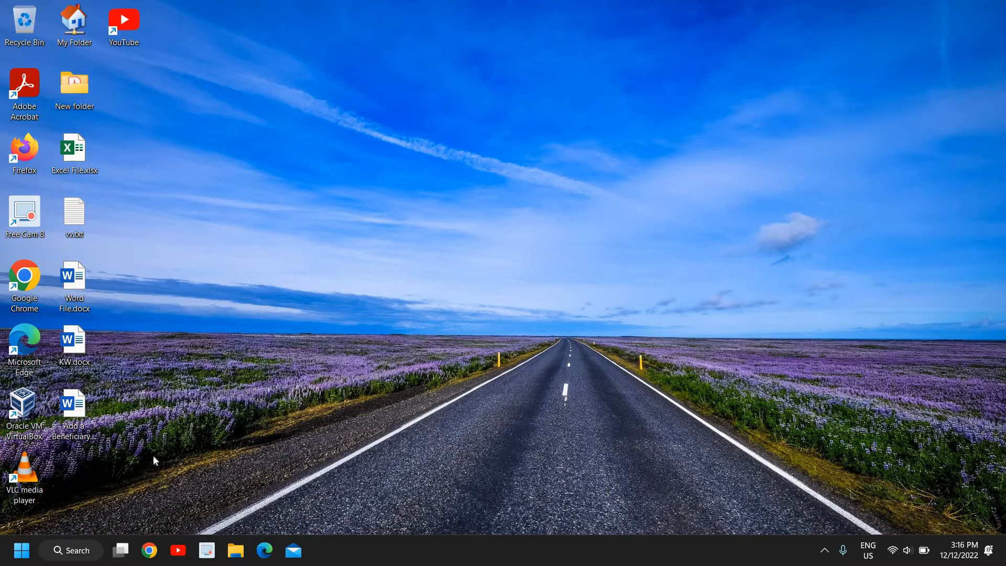
{"action": "mouse_move", "coordinate": [160, 452]}
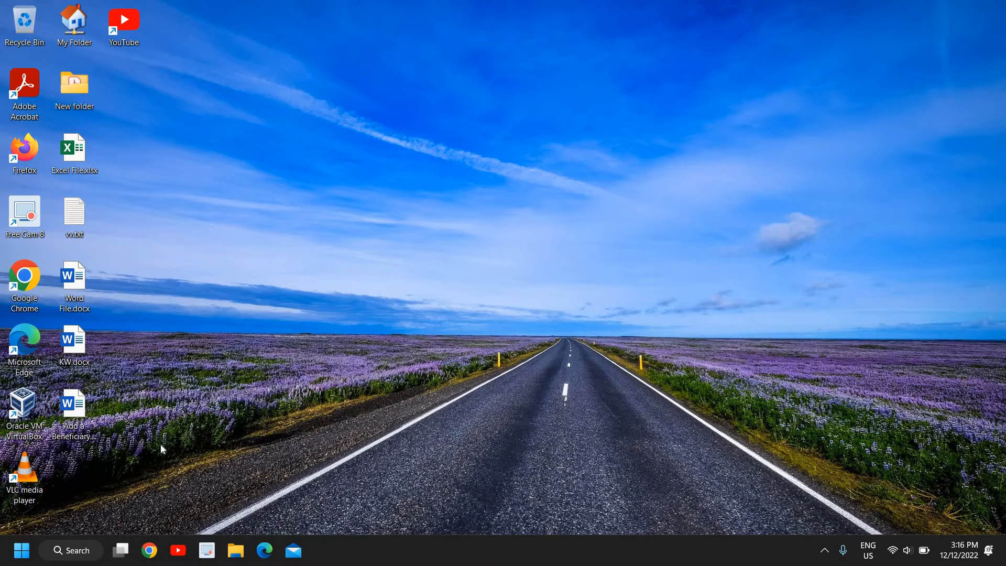
{"action": "mouse_move", "coordinate": [130, 450]}
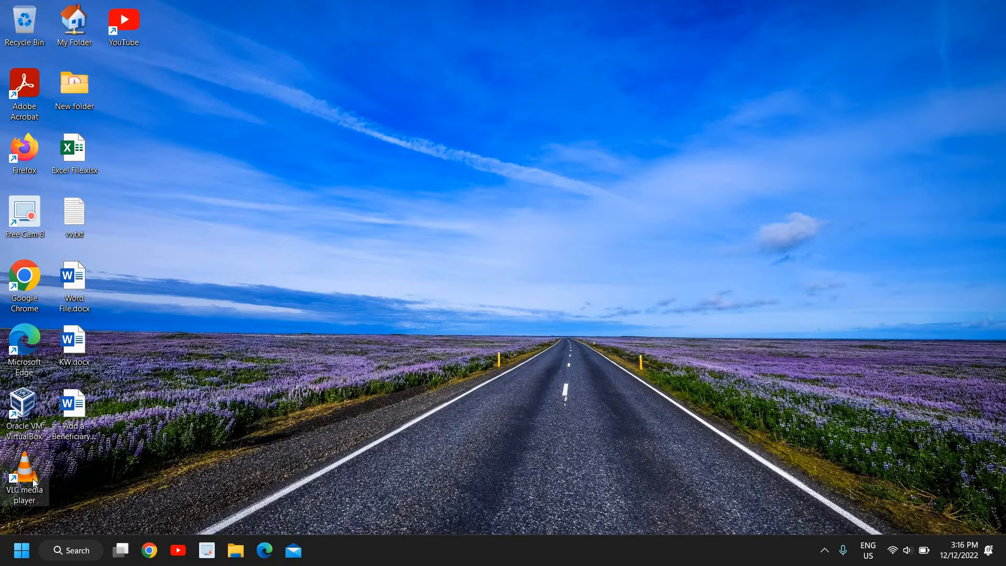
{"action": "mouse_move", "coordinate": [295, 468]}
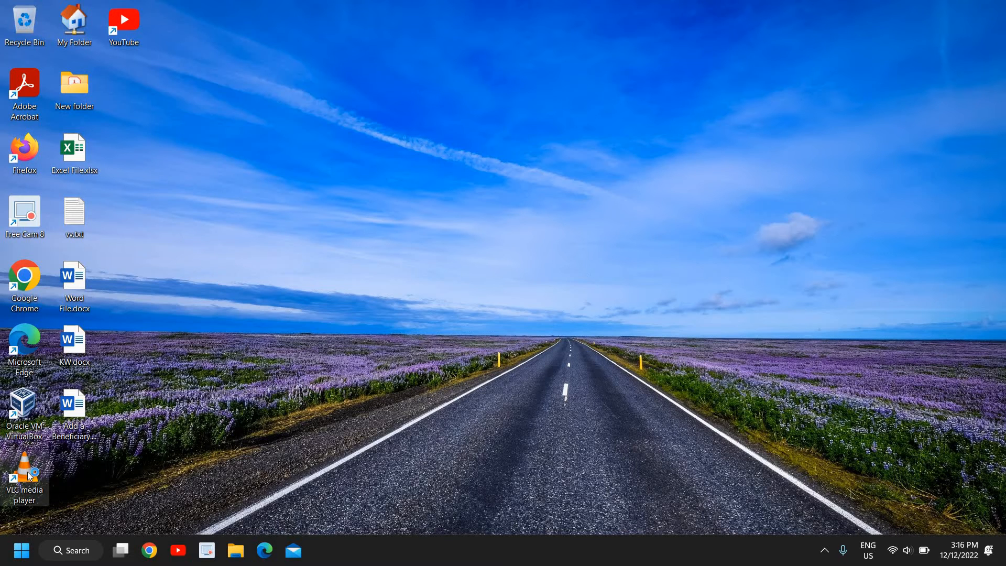
Step: Launch VLC media player from the desktop shortcut
{"action": "double_click", "coordinate": [24, 471]}
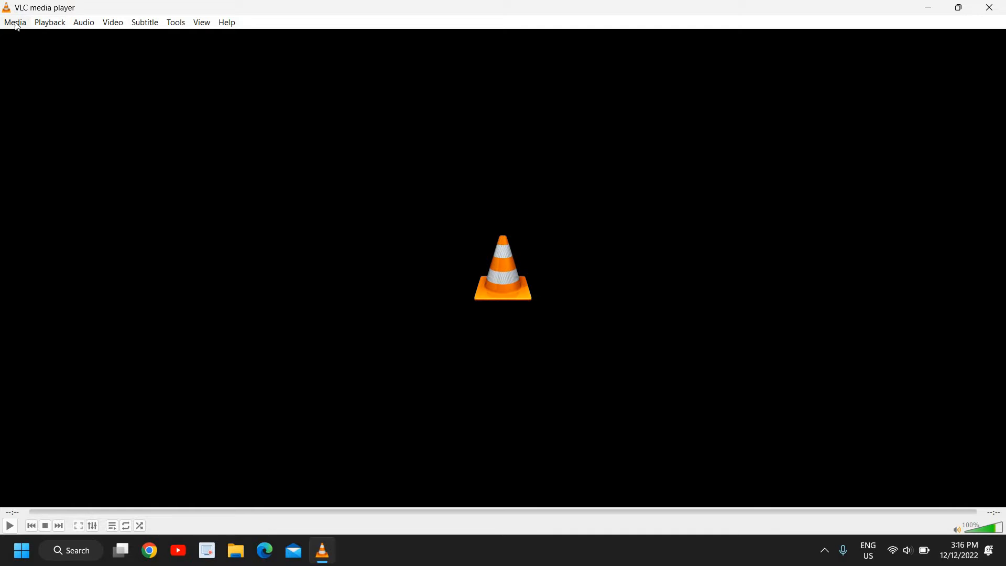
{"action": "mouse_move", "coordinate": [294, 59]}
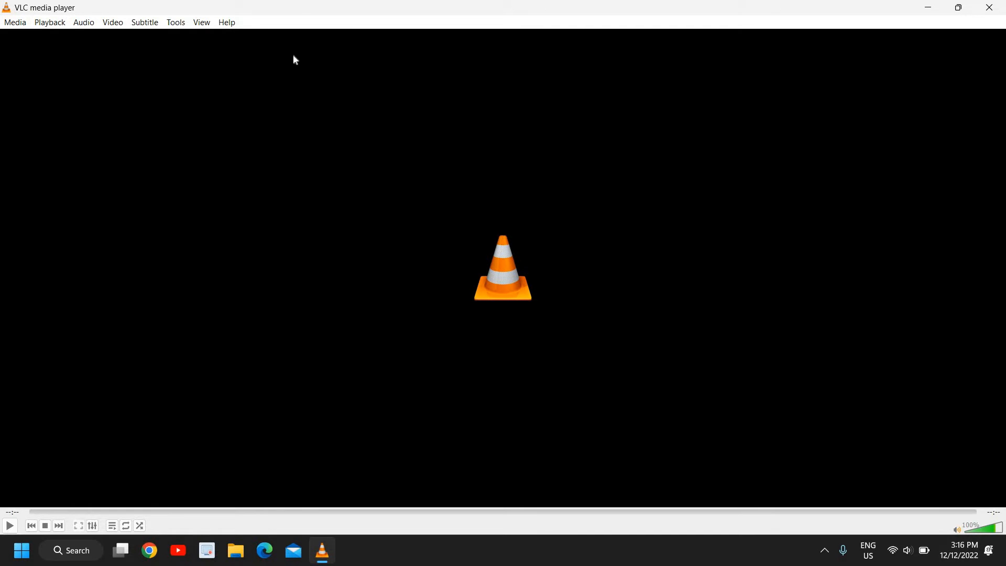
{"action": "mouse_move", "coordinate": [175, 22]}
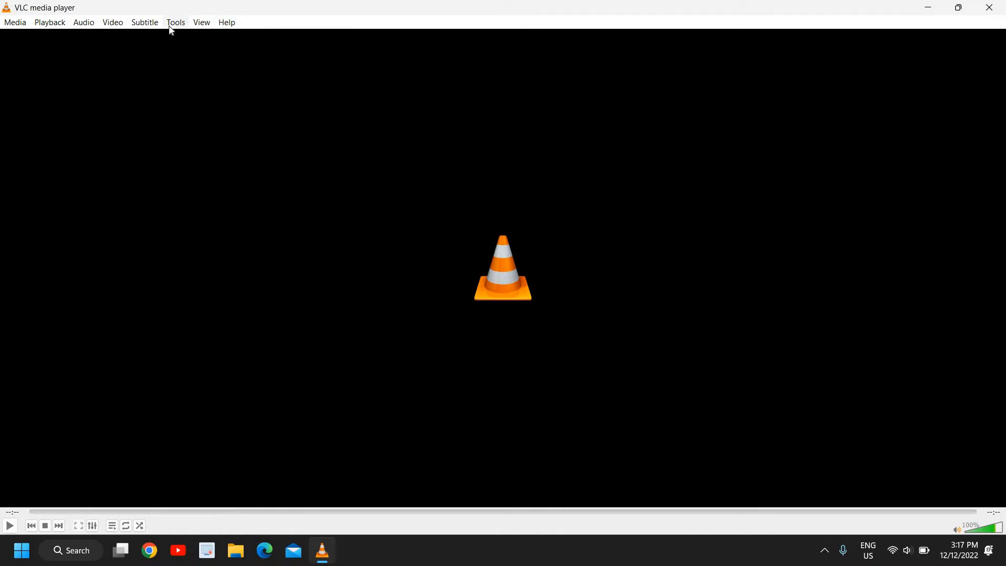
{"action": "mouse_move", "coordinate": [179, 29]}
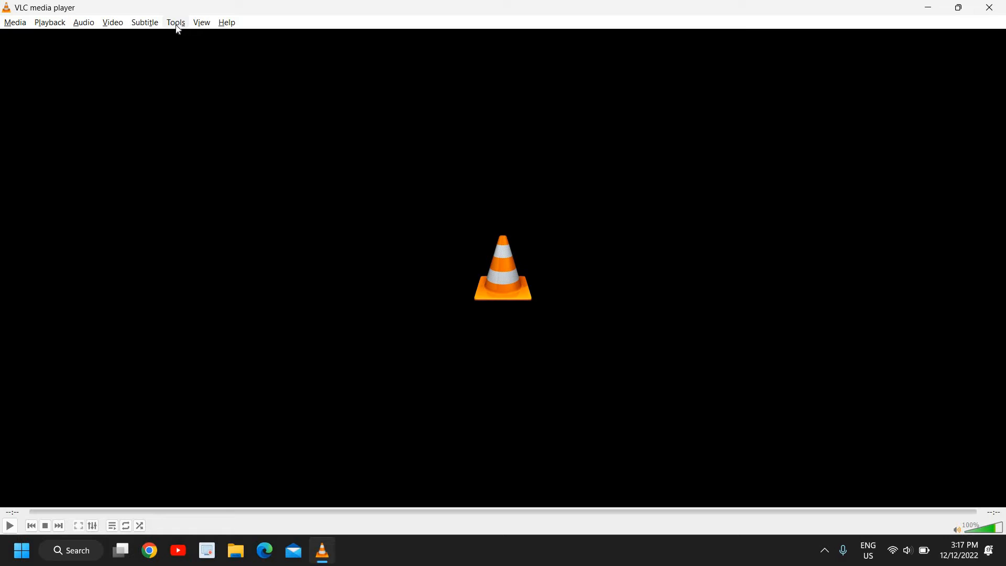
Step: Reach Simple Preferences at Interface Settings through the Tools menu
{"action": "left_click", "coordinate": [175, 22]}
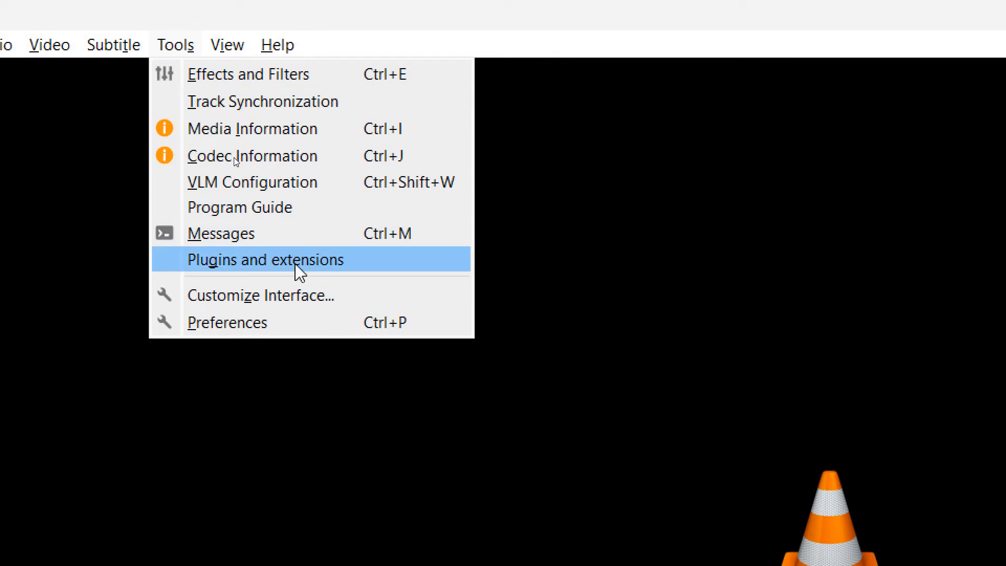
{"action": "mouse_move", "coordinate": [268, 321]}
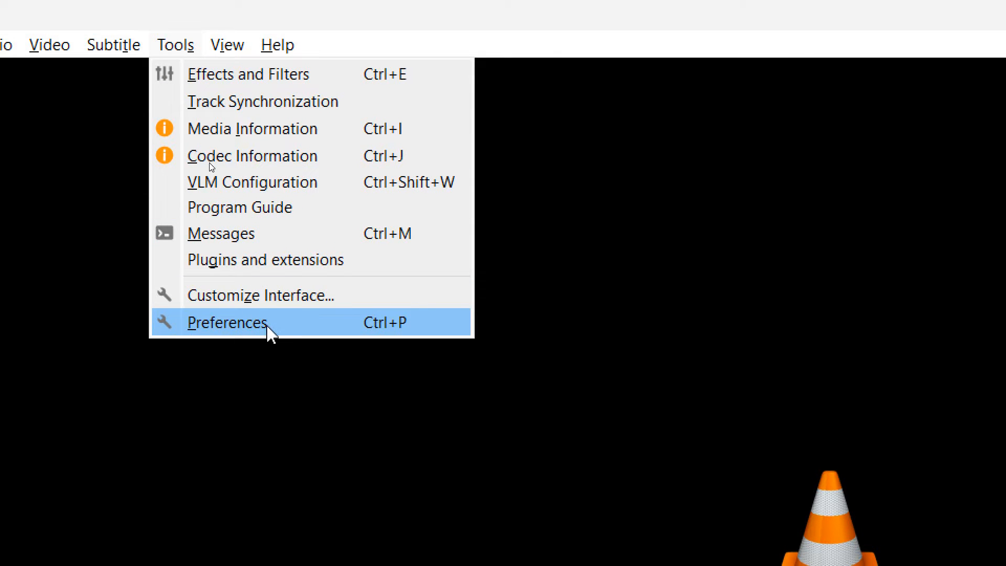
{"action": "mouse_move", "coordinate": [276, 333]}
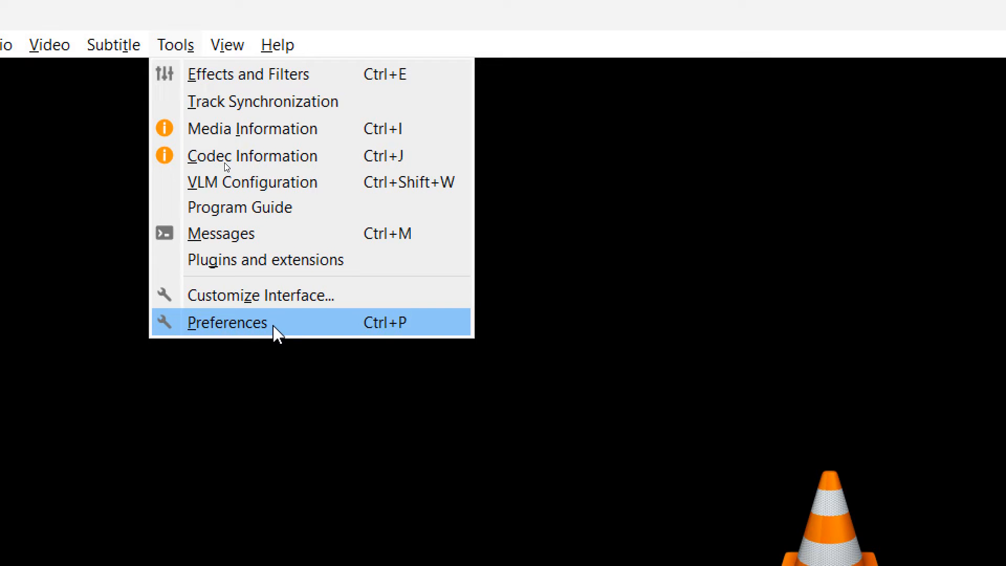
{"action": "left_click", "coordinate": [226, 322]}
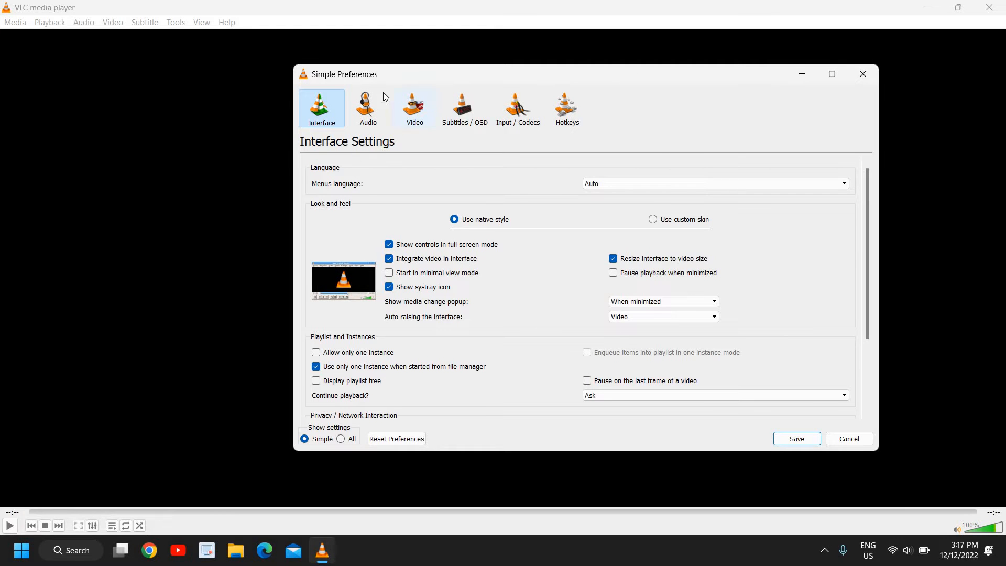
{"action": "mouse_move", "coordinate": [555, 353]}
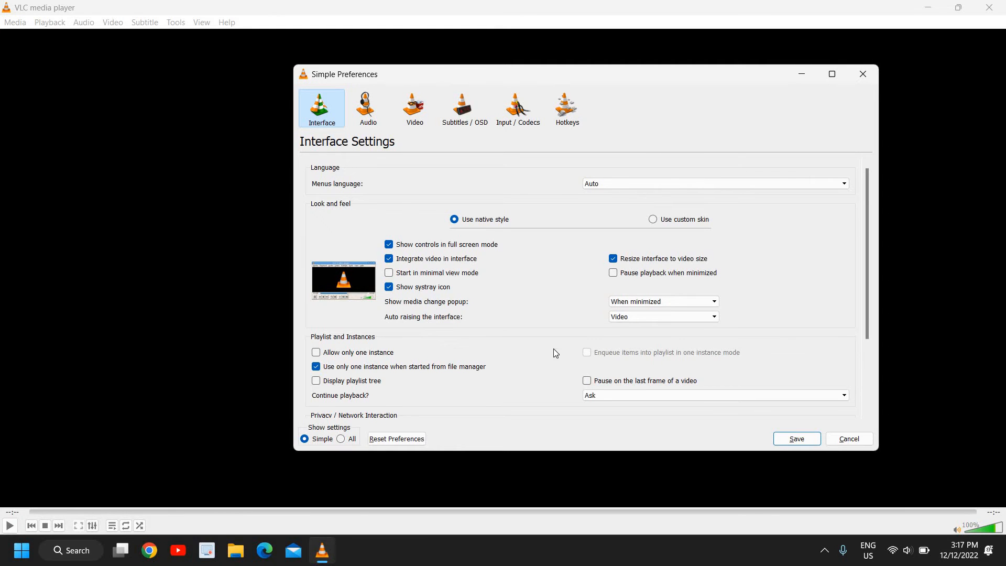
{"action": "mouse_move", "coordinate": [317, 189]}
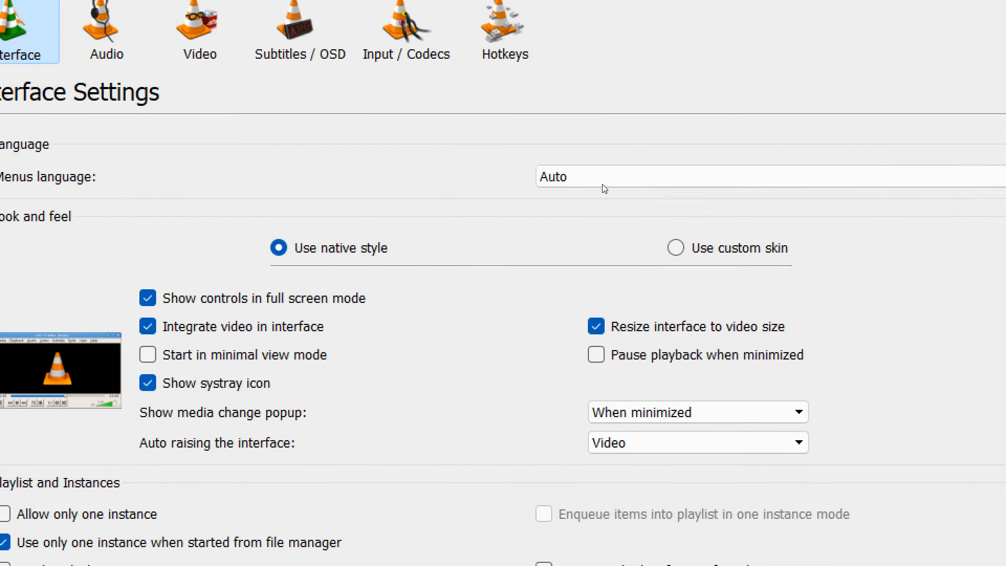
Step: Browse the Menus language list, leaving it still set to Auto
{"action": "left_click", "coordinate": [713, 183]}
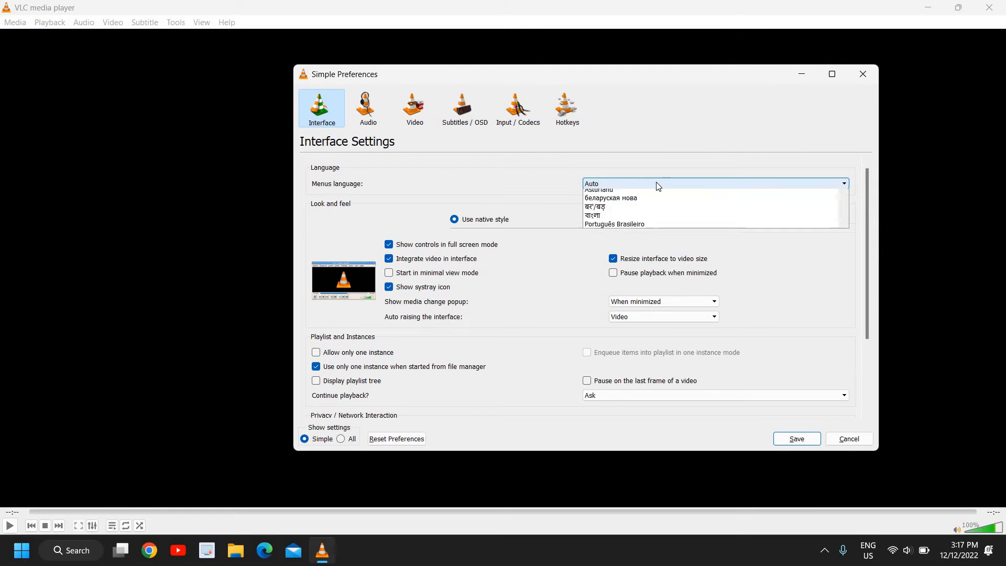
{"action": "left_click", "coordinate": [714, 183]}
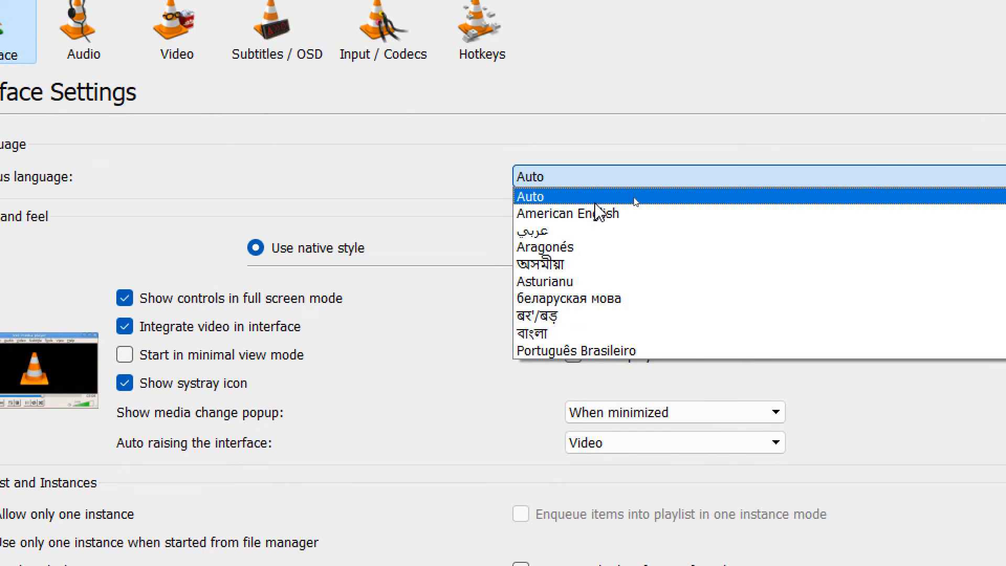
{"action": "mouse_move", "coordinate": [668, 281]}
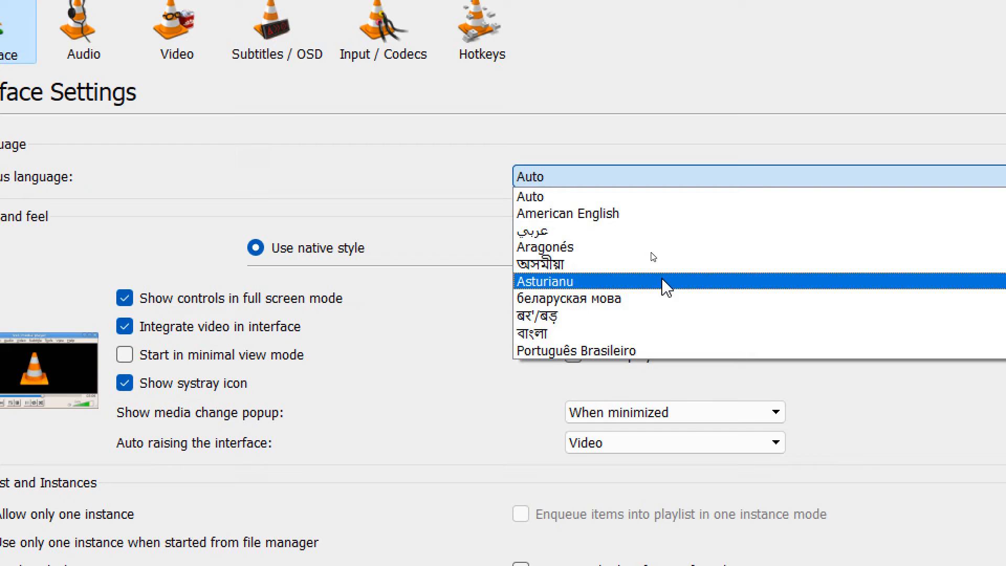
{"action": "scroll", "scroll_direction": "down", "scroll_amount": 3}
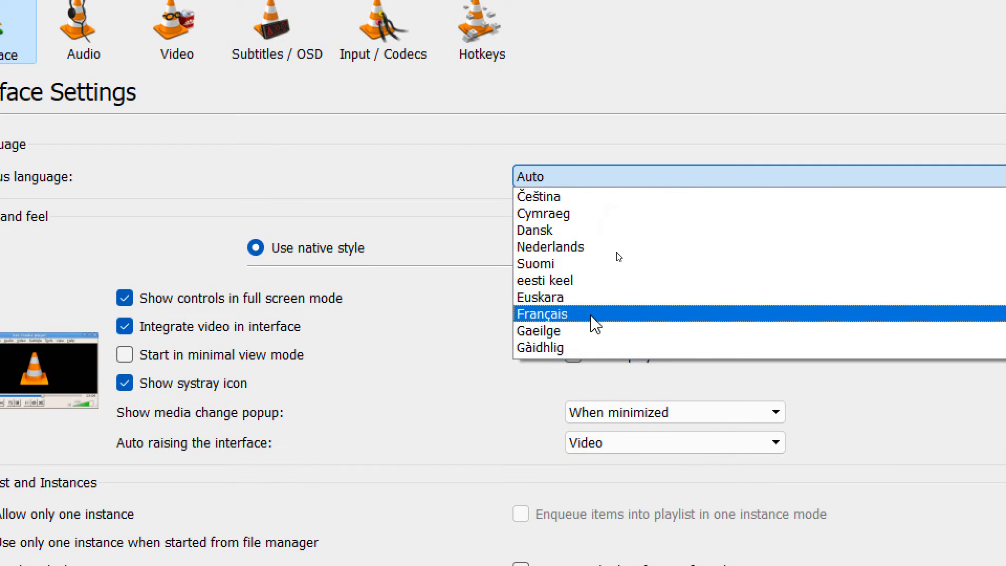
{"action": "scroll", "scroll_direction": "up", "scroll_amount": 3}
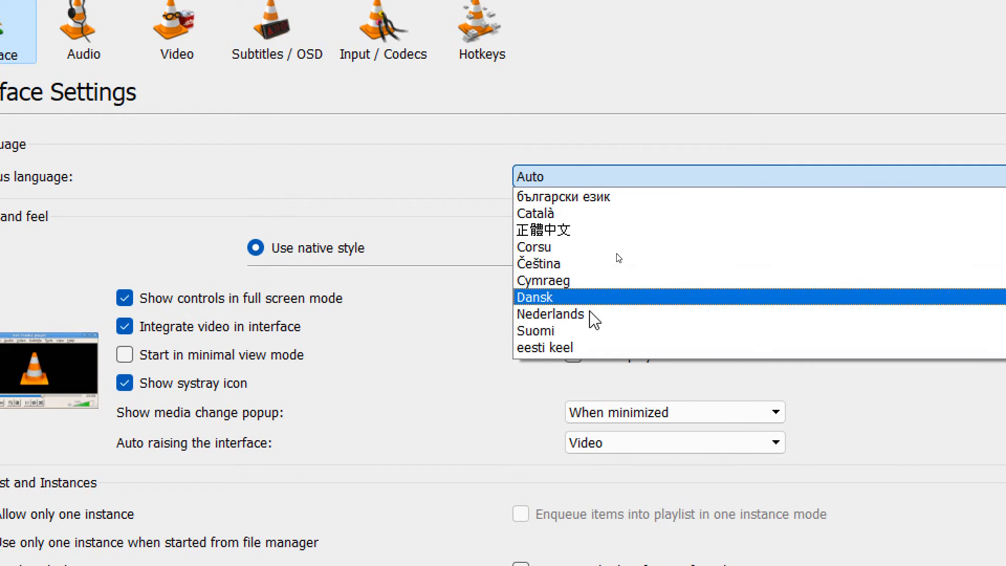
{"action": "scroll", "scroll_direction": "down", "scroll_amount": 3}
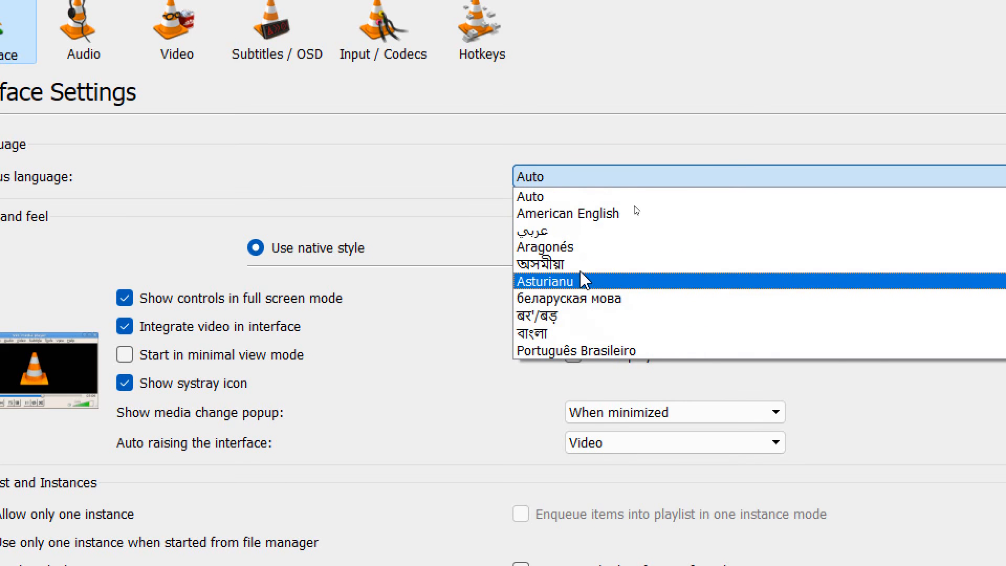
Step: Set the menus language to American English and save the preferences
{"action": "left_click", "coordinate": [568, 212]}
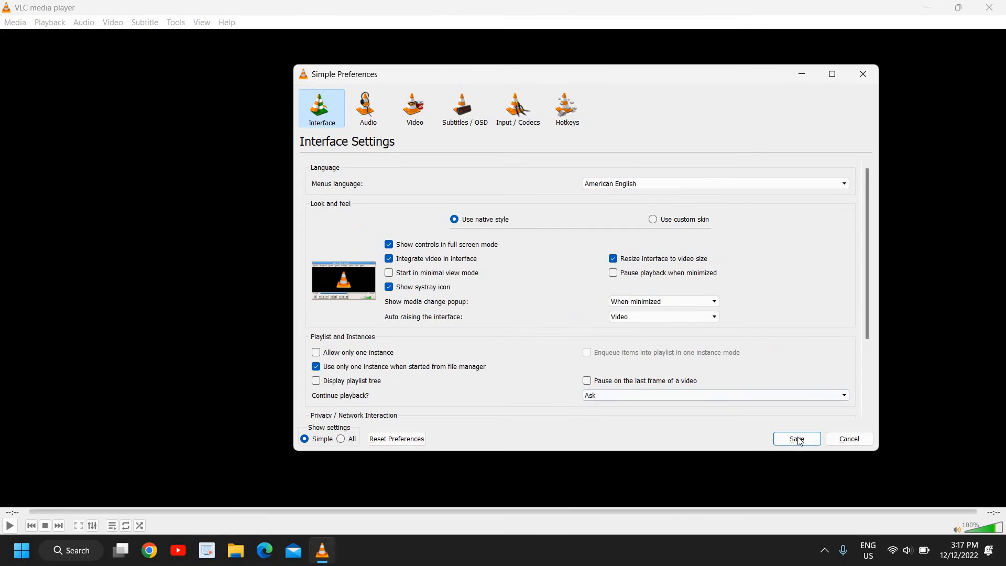
{"action": "left_click", "coordinate": [796, 439]}
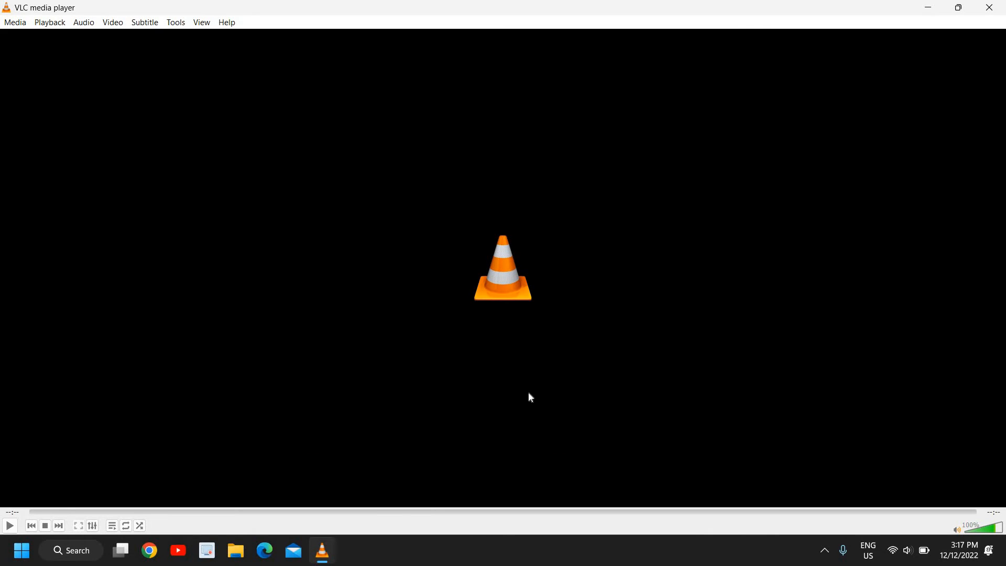
{"action": "mouse_move", "coordinate": [345, 348]}
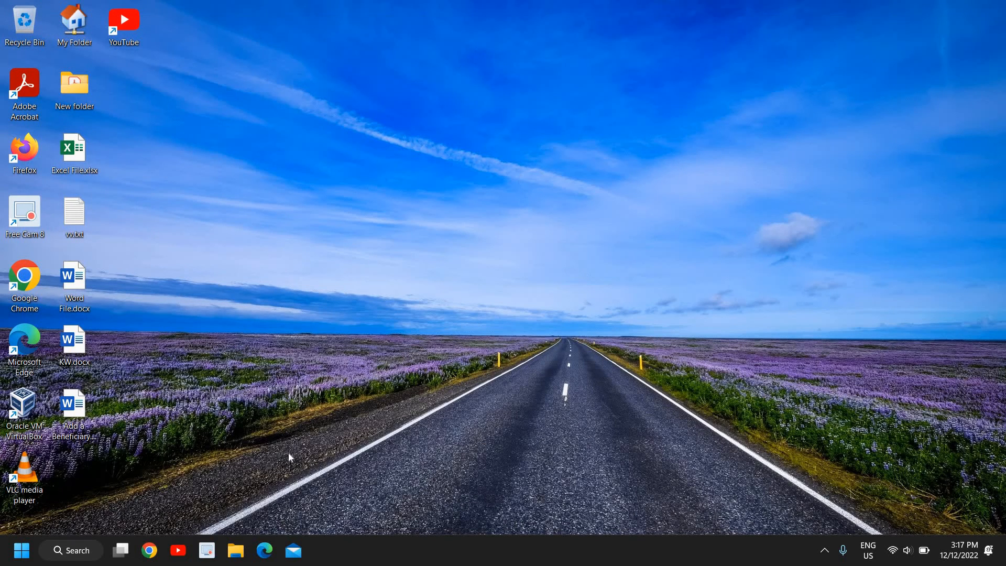
Step: Relaunch VLC media player from the desktop shortcut after the restart
{"action": "double_click", "coordinate": [24, 472]}
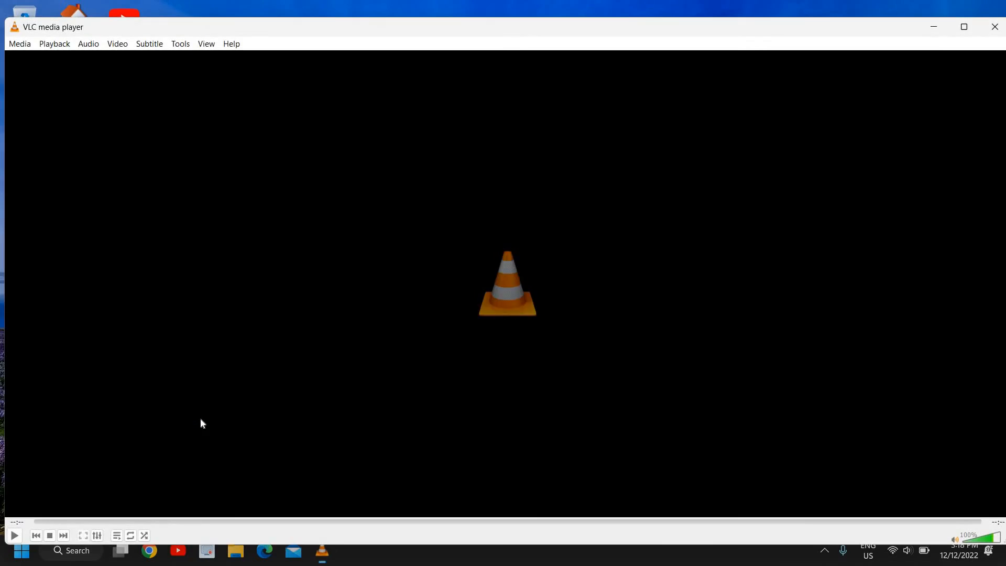
{"action": "mouse_move", "coordinate": [116, 44]}
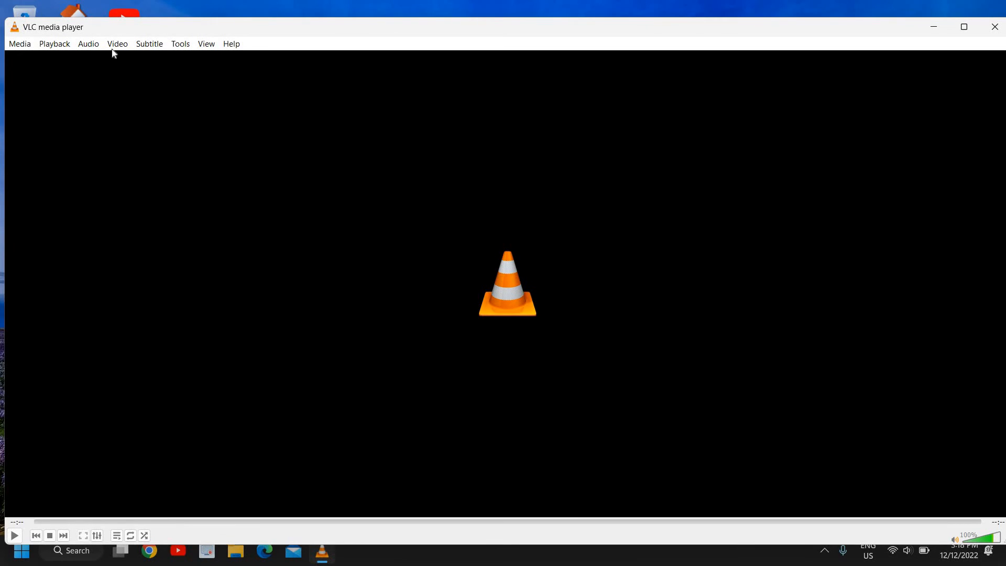
{"action": "mouse_move", "coordinate": [39, 143]}
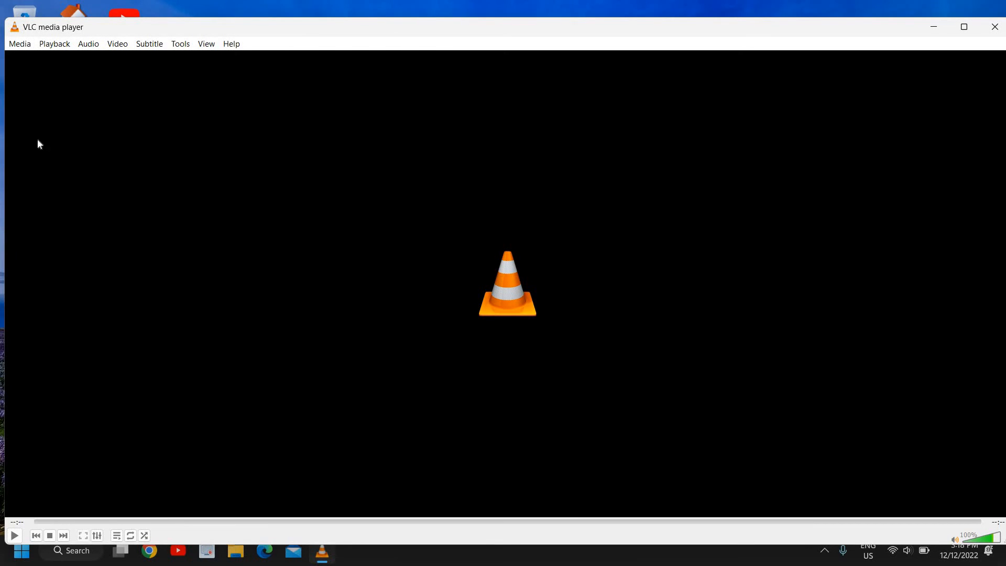
{"action": "mouse_move", "coordinate": [114, 79]}
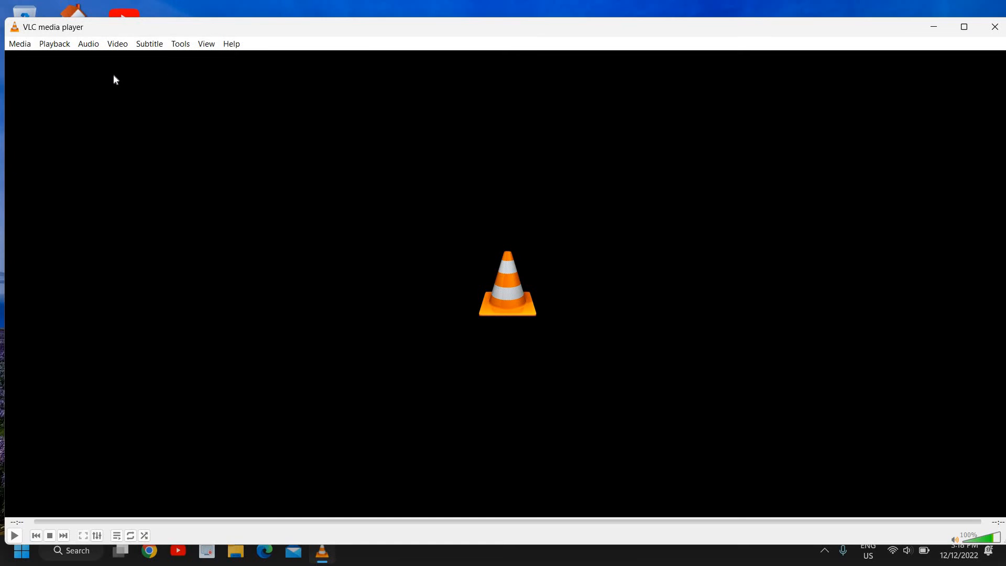
{"action": "mouse_move", "coordinate": [279, 154]}
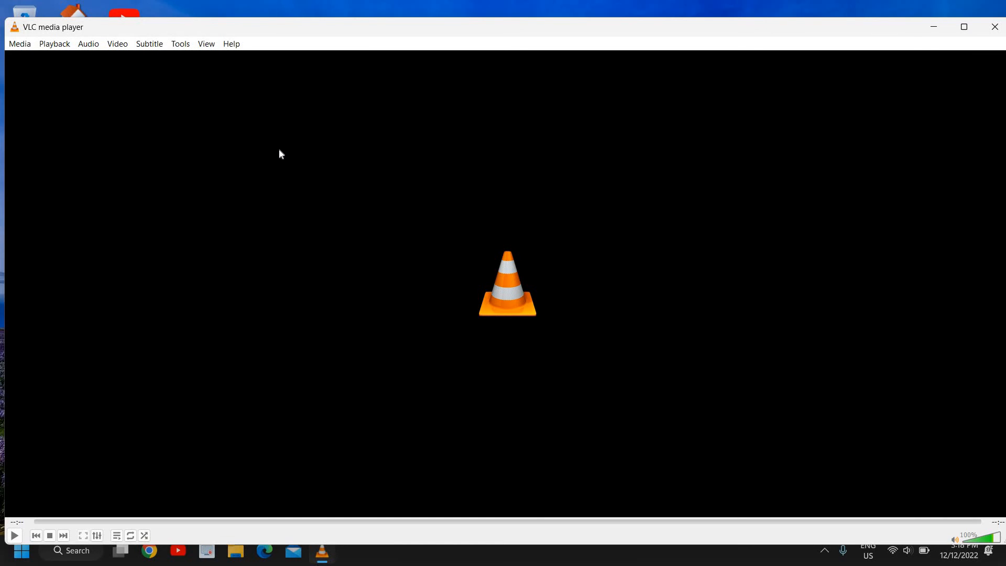
{"action": "mouse_move", "coordinate": [858, 41]}
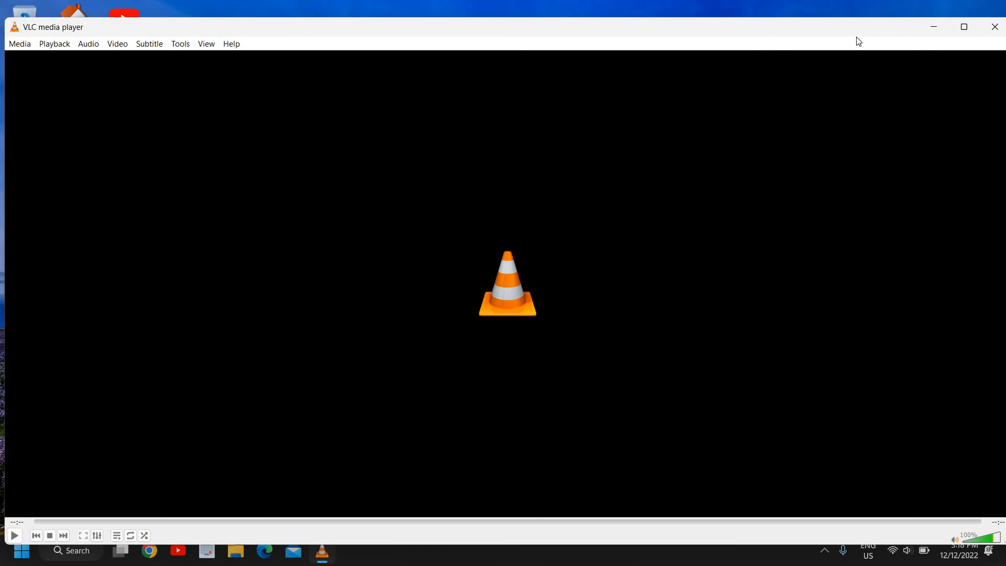
{"action": "mouse_move", "coordinate": [543, 381]}
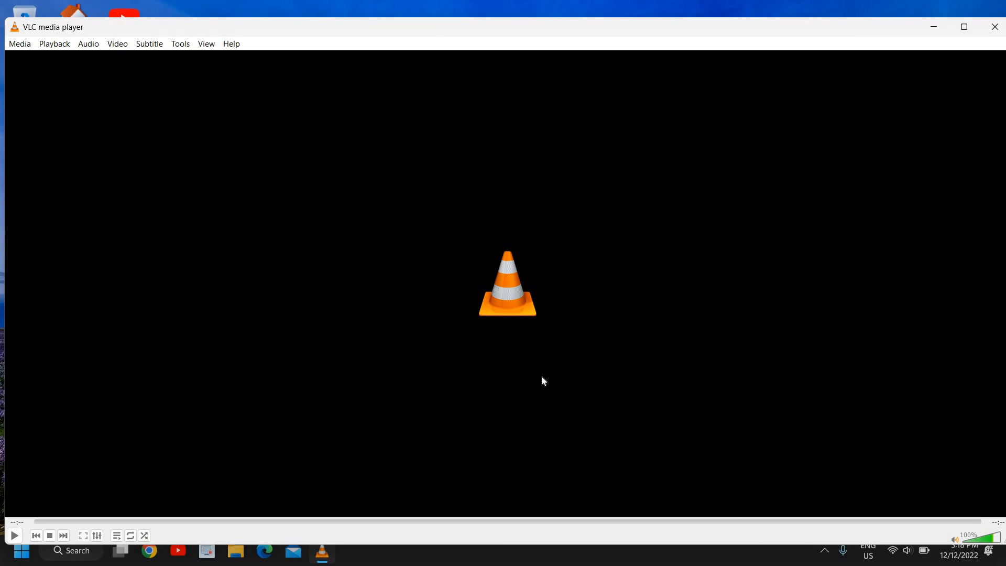
{"action": "mouse_move", "coordinate": [719, 286]}
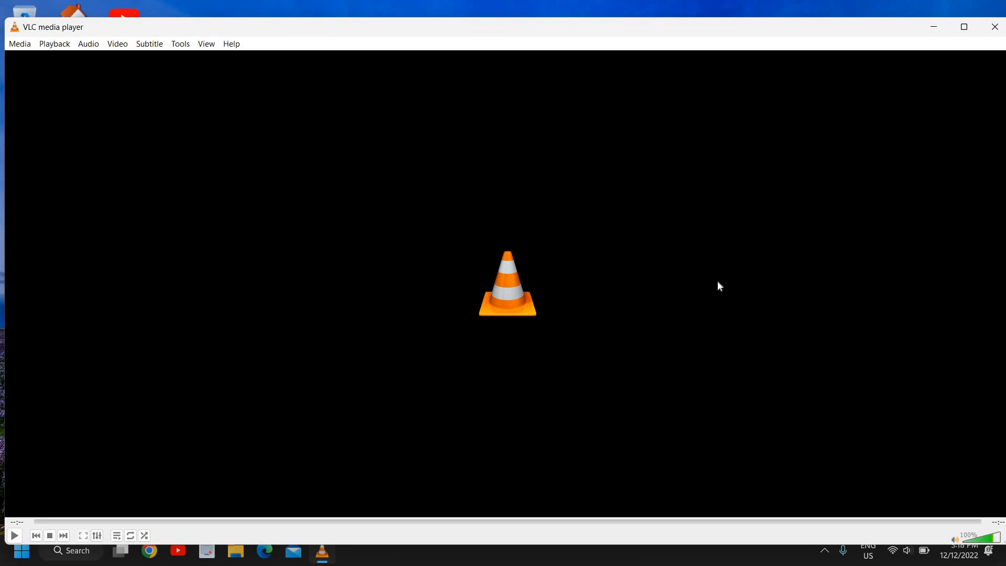
{"action": "mouse_move", "coordinate": [962, 58]}
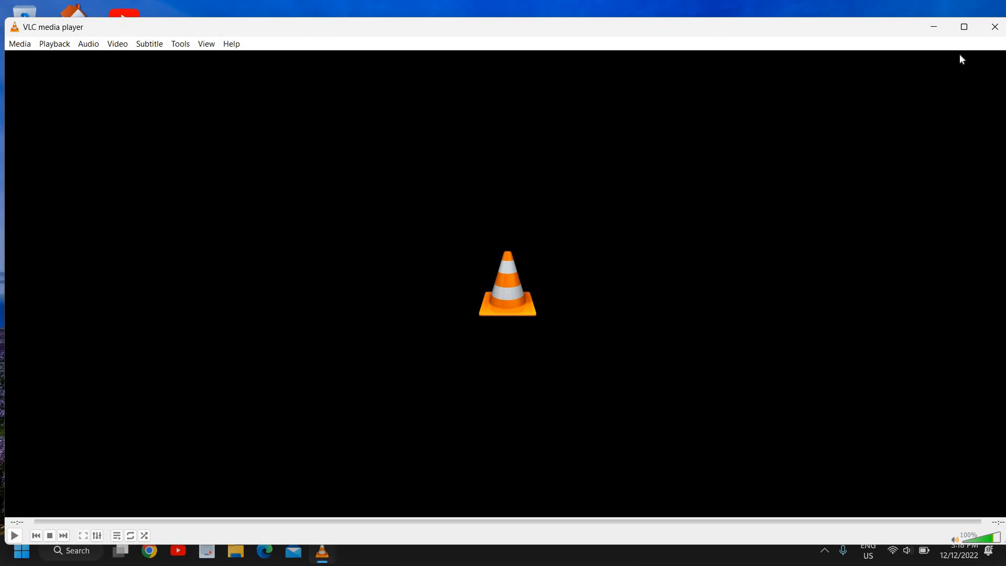
{"action": "mouse_move", "coordinate": [548, 330]}
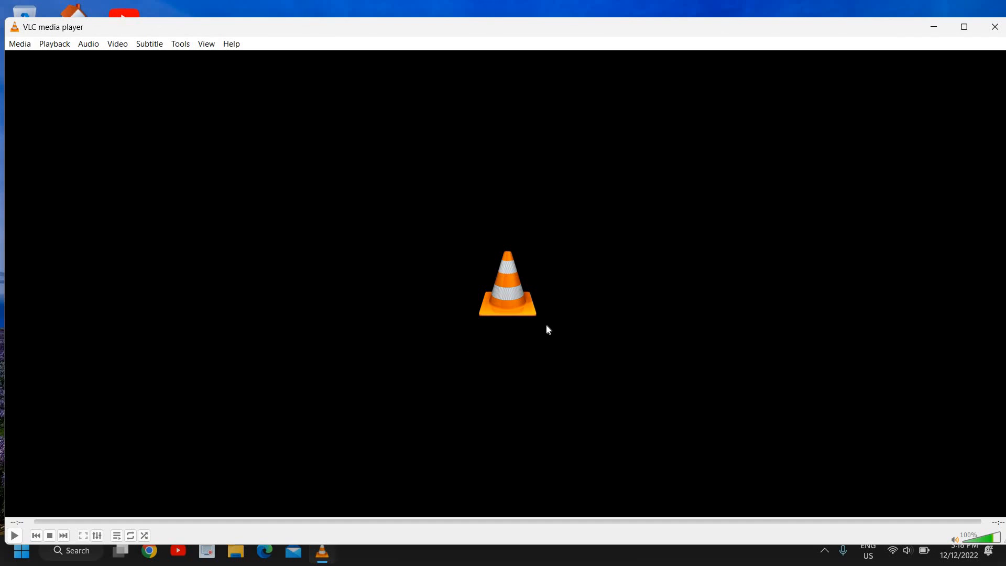